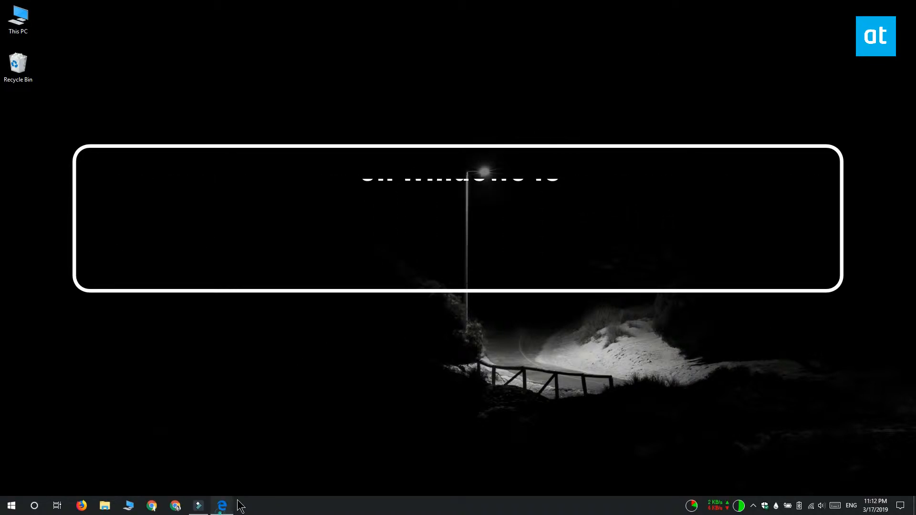
- Launch and close Edge, then bring up the Run prompt for regedit
left_click(221, 506)
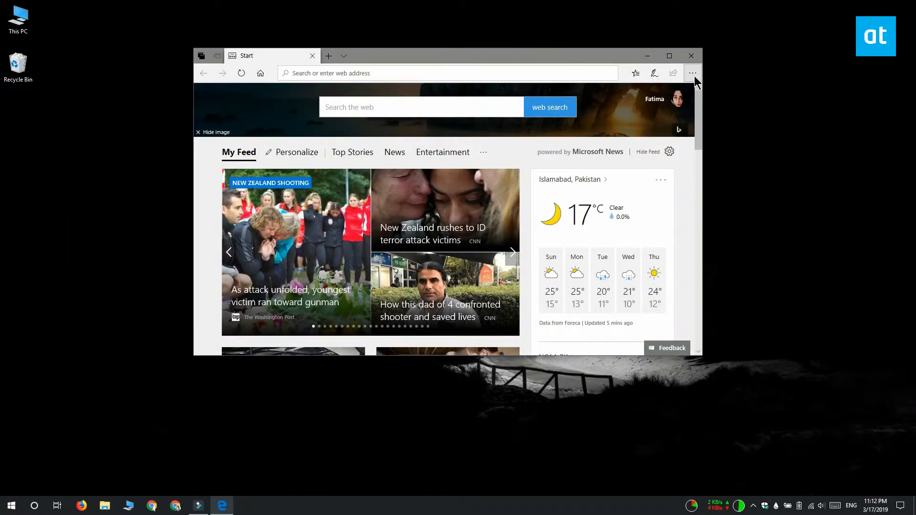
left_click(693, 73)
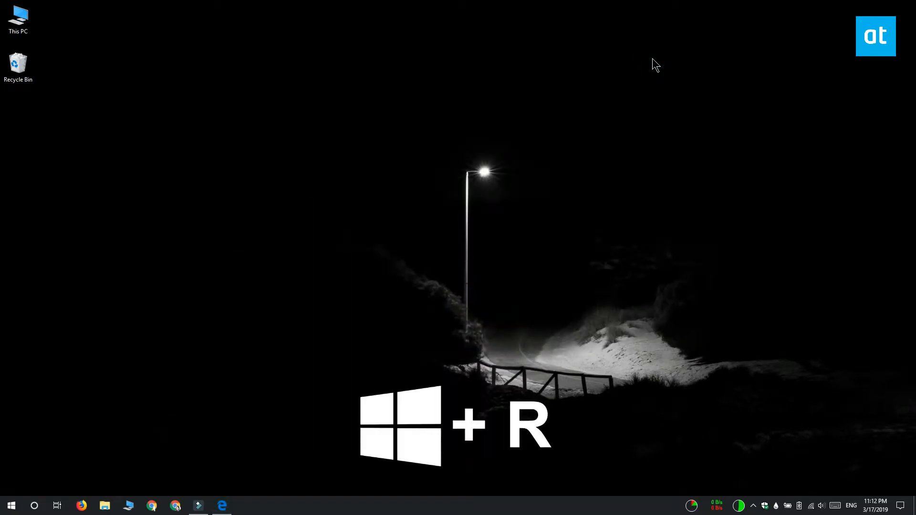
key("Win+r")
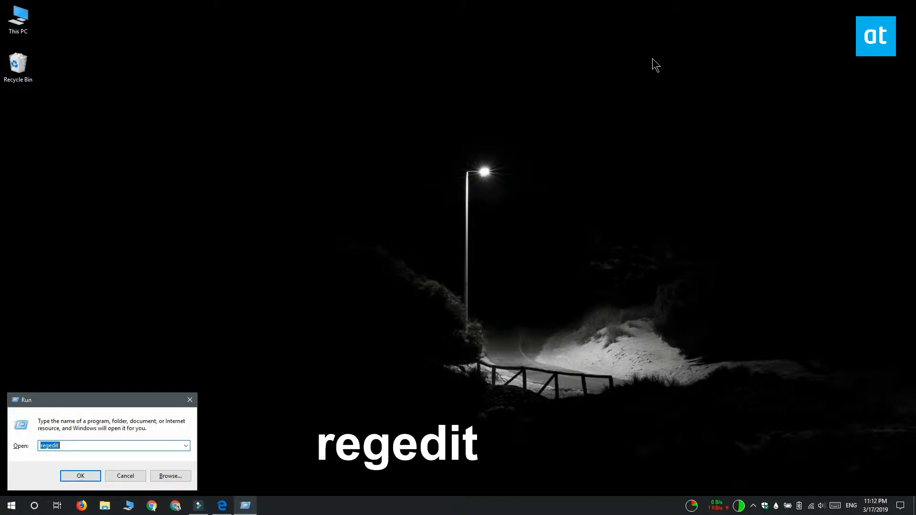
- Create a MicrosoftEdge subkey under HKEY_LOCAL_MACHINE\SOFTWARE\Policies\Microsoft
left_click(80, 475)
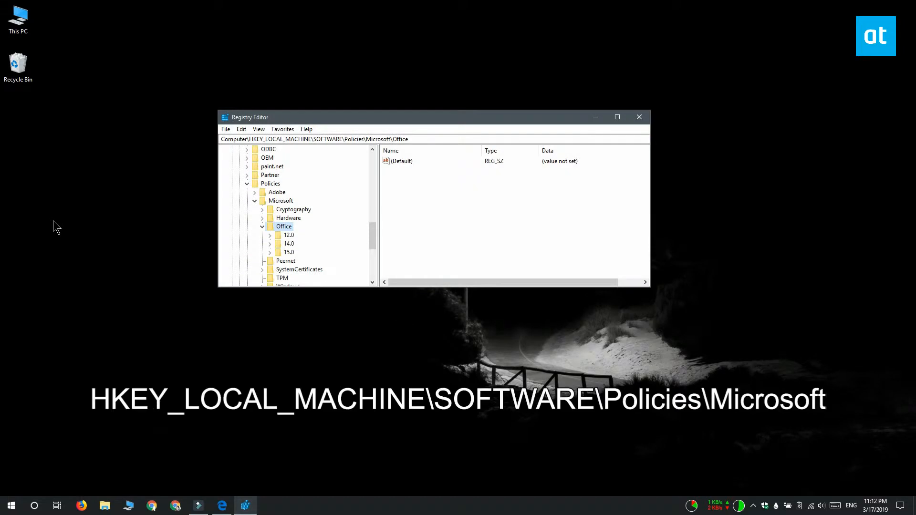
left_click(280, 201)
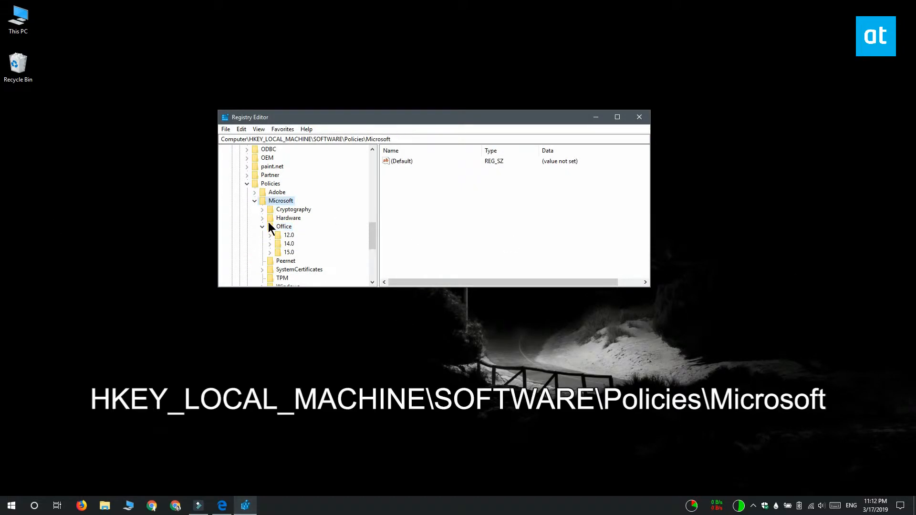
left_click(270, 226)
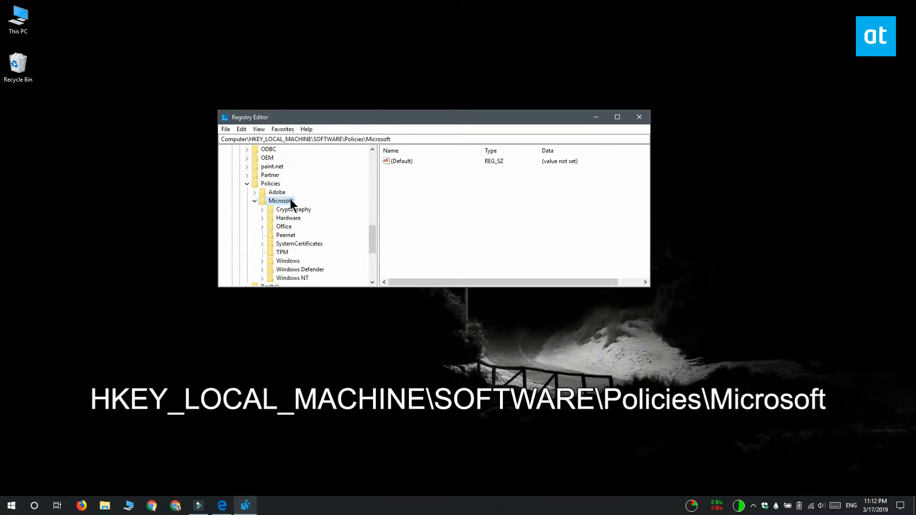
right_click(281, 200)
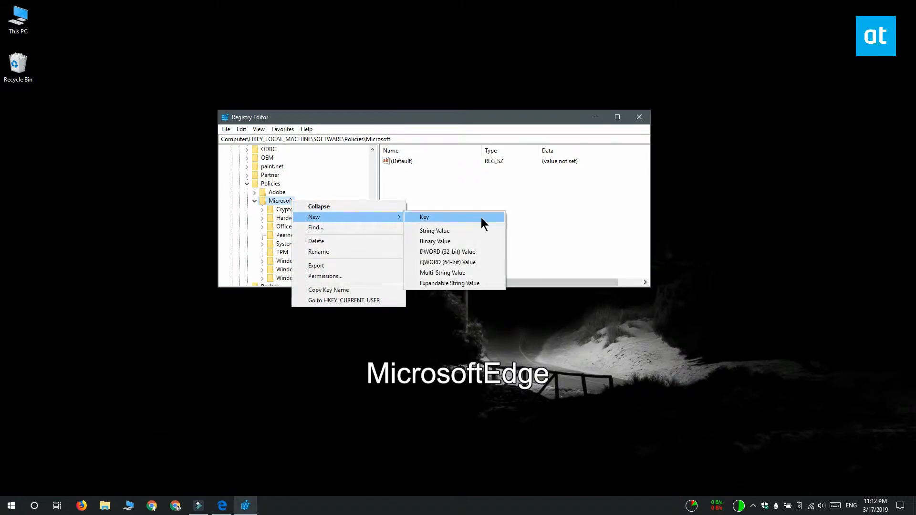
left_click(424, 216)
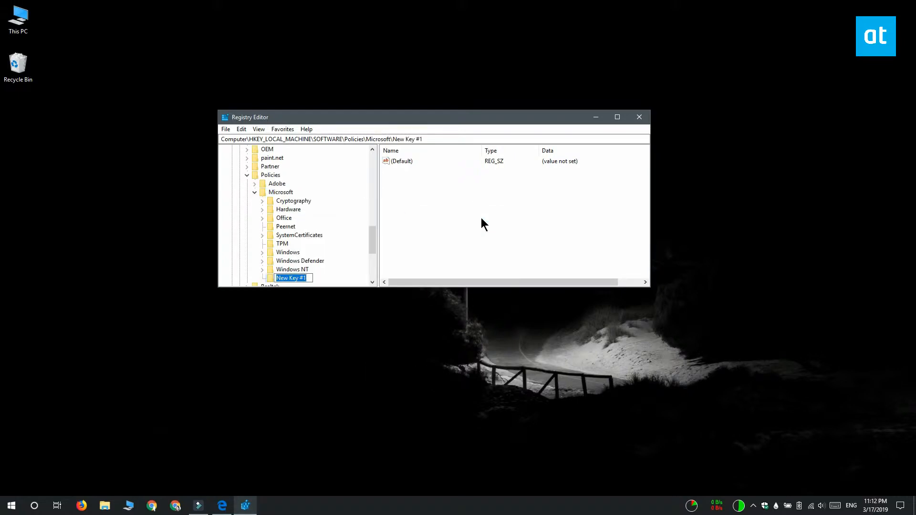
type("M")
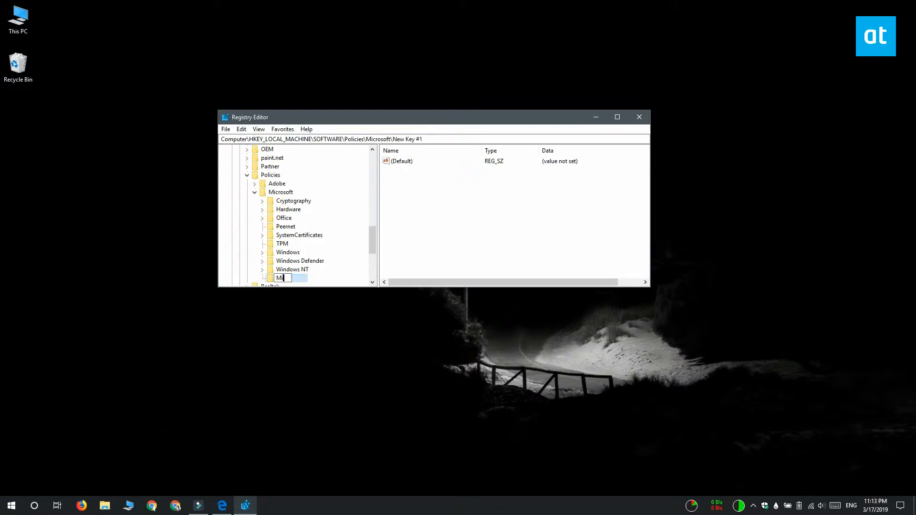
type("icrosoftEdge")
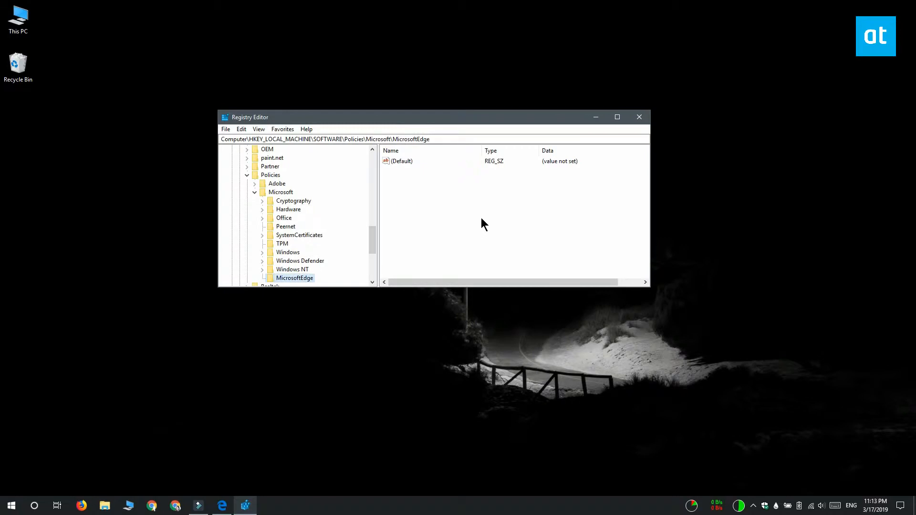
- Create a new subkey named Main inside the MicrosoftEdge key
scroll("down", 3)
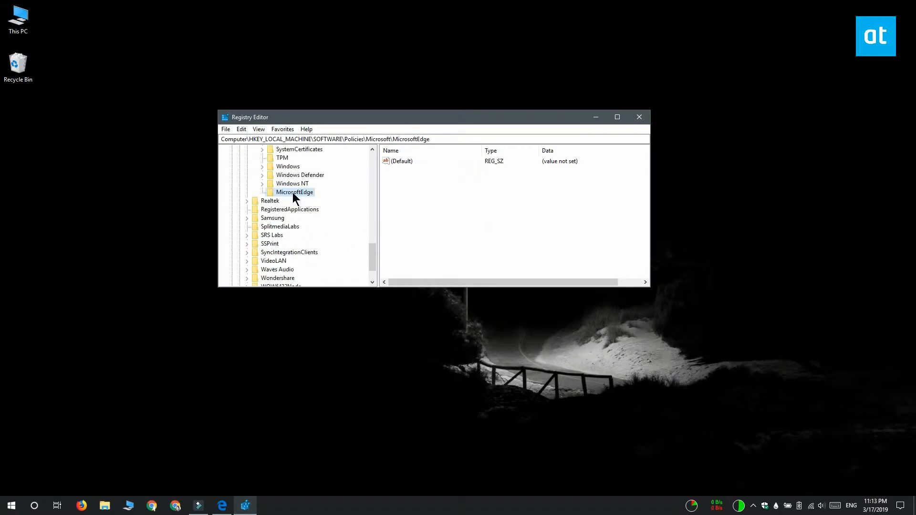
right_click(294, 192)
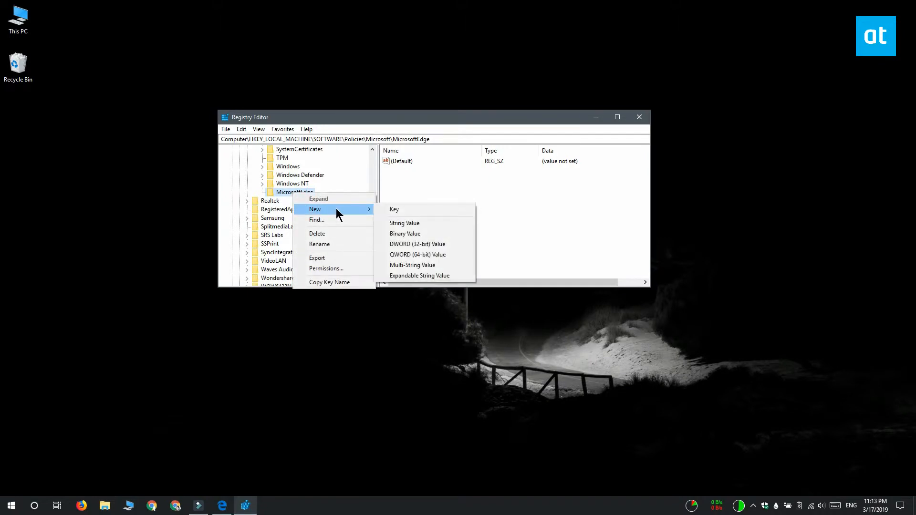
mouse_move(394, 209)
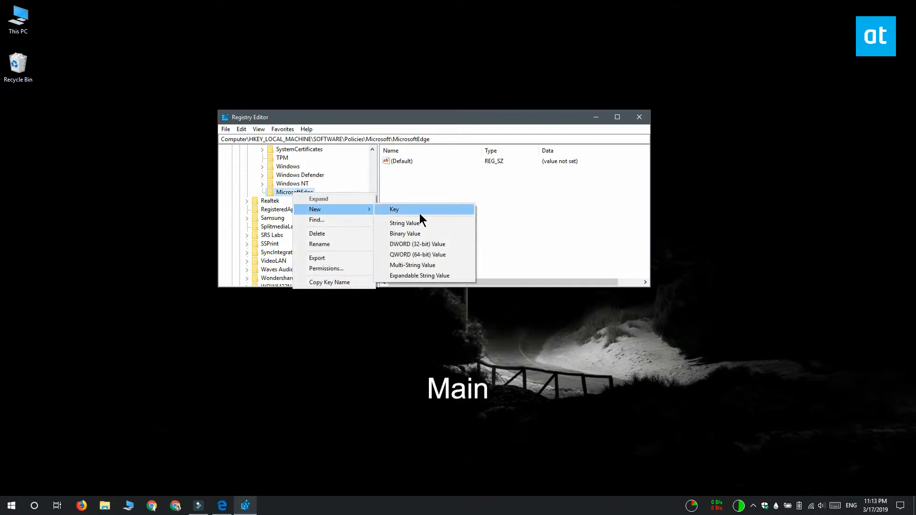
left_click(394, 209)
type("Main")
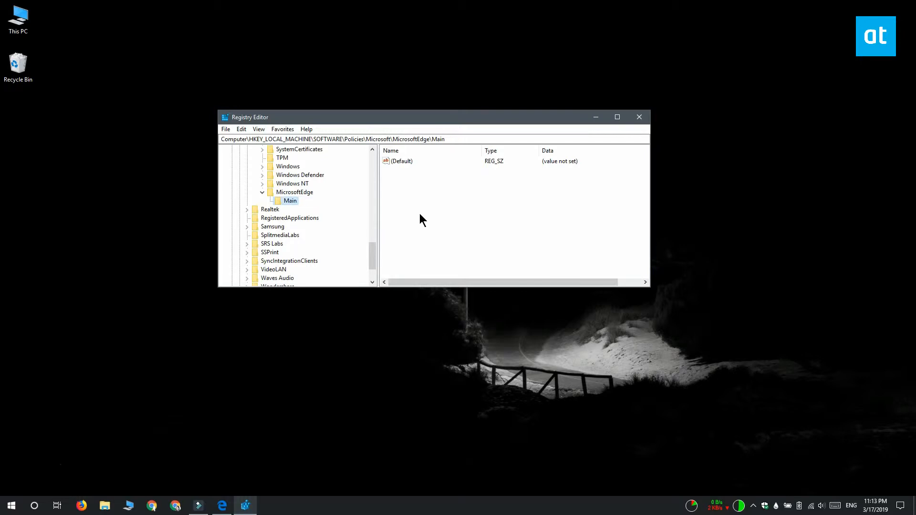
- Add DWORD AllowInPrivate with data 0 under Main and close Registry Editor
right_click(291, 201)
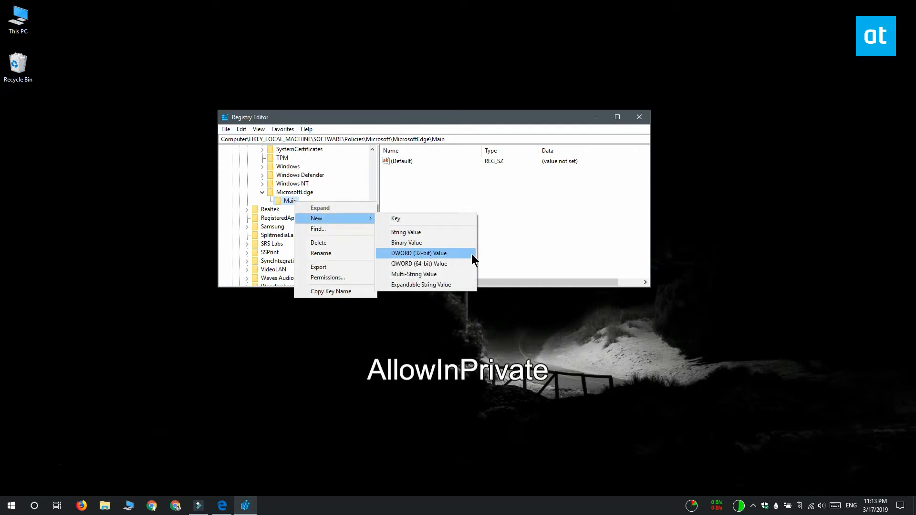
left_click(418, 252)
type("Allow")
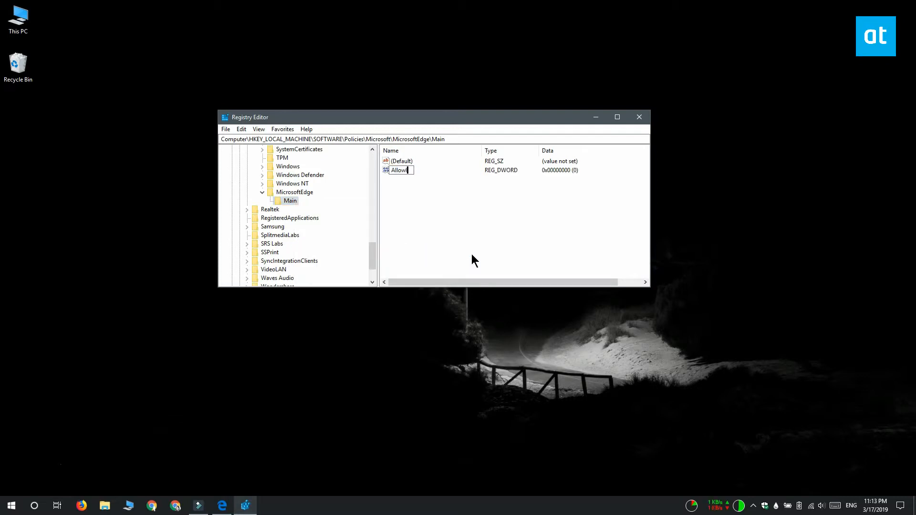
type("InPrivate")
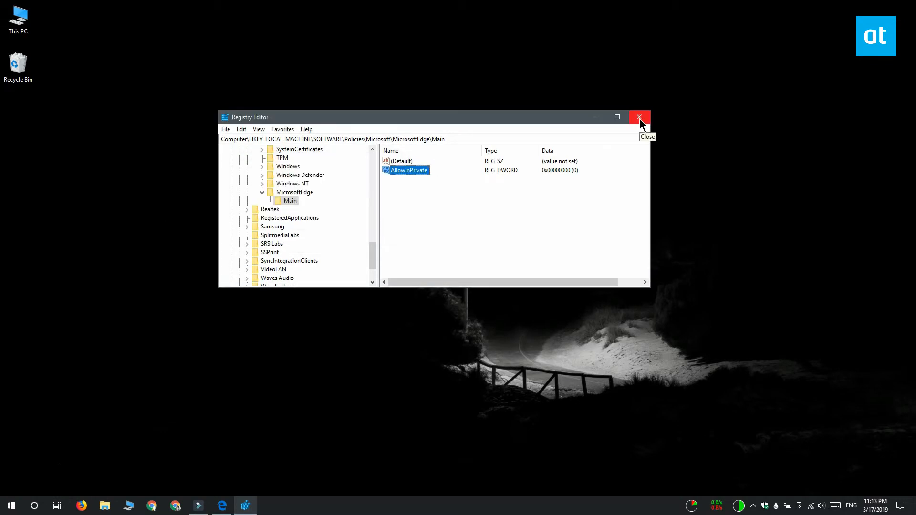
left_click(639, 117)
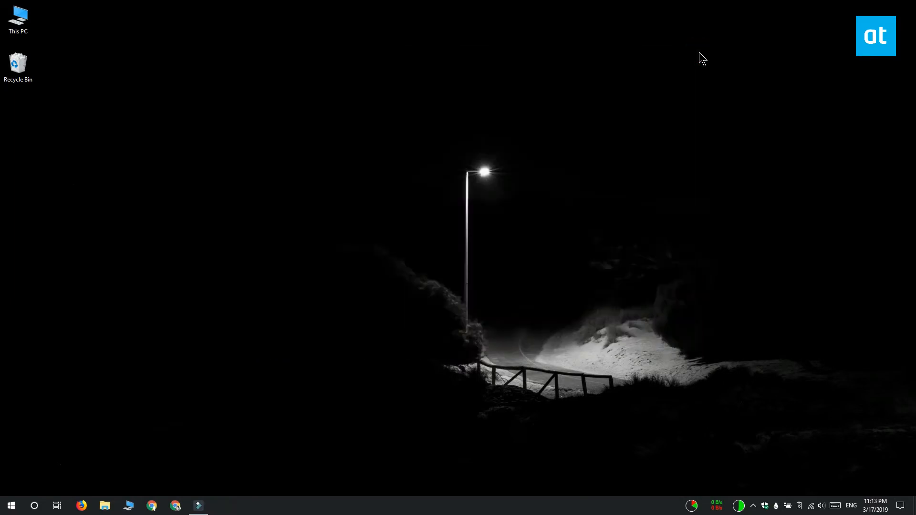
- Relaunch Edge via Start search to check New InPrivate window is greyed out
type("edge")
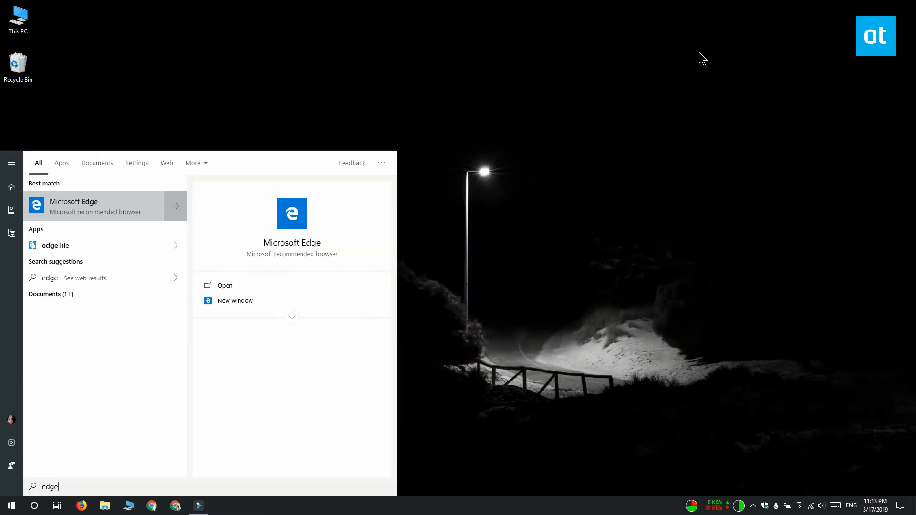
left_click(692, 73)
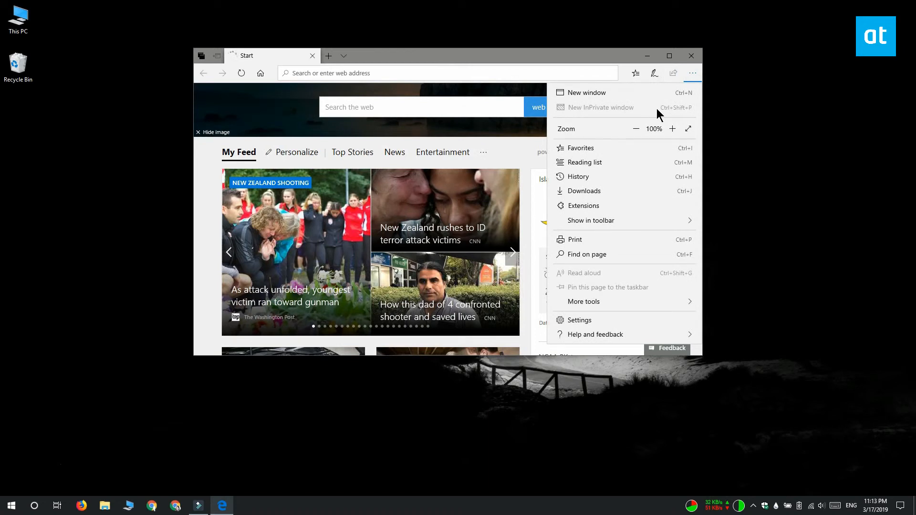
mouse_move(818, 181)
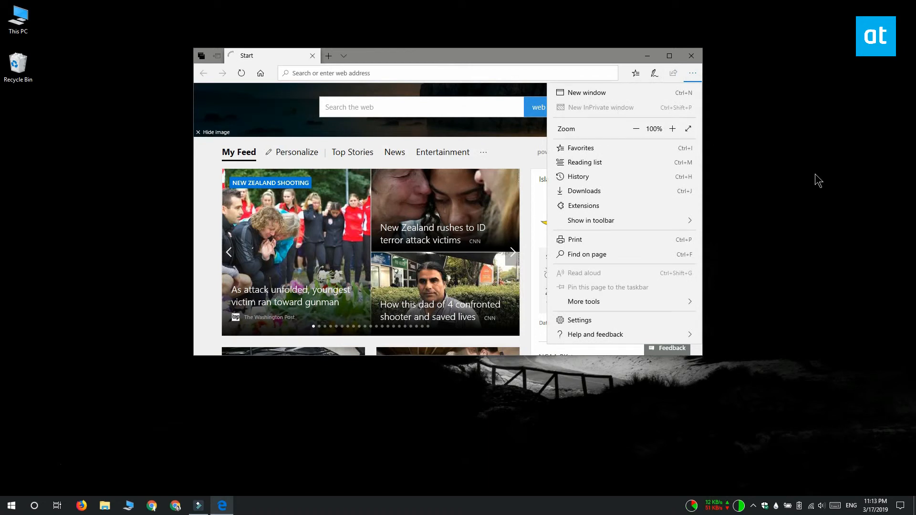